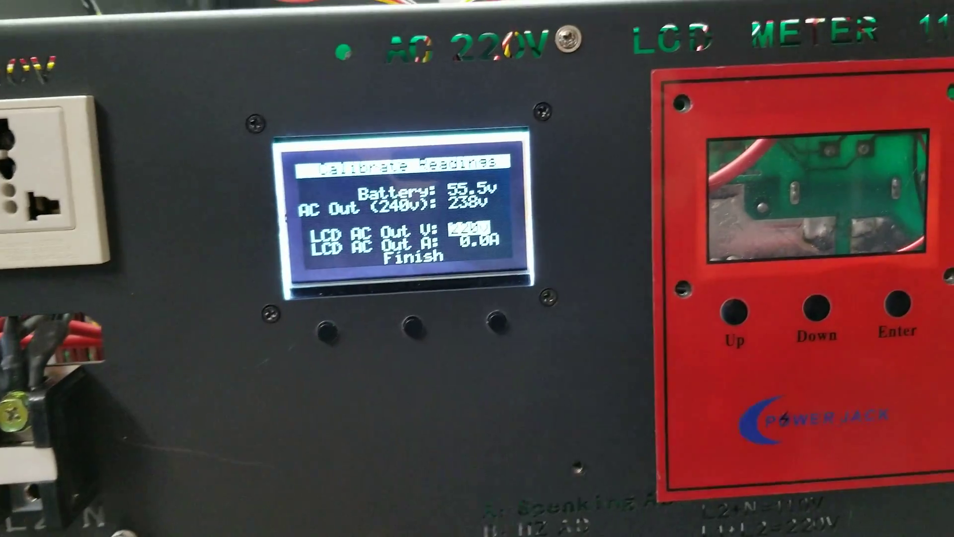
- Switch the LCD from the WiFi tab to the Temp page showing sensor temperatures and fan status
{"action": "left_click", "coordinate": [818, 319]}
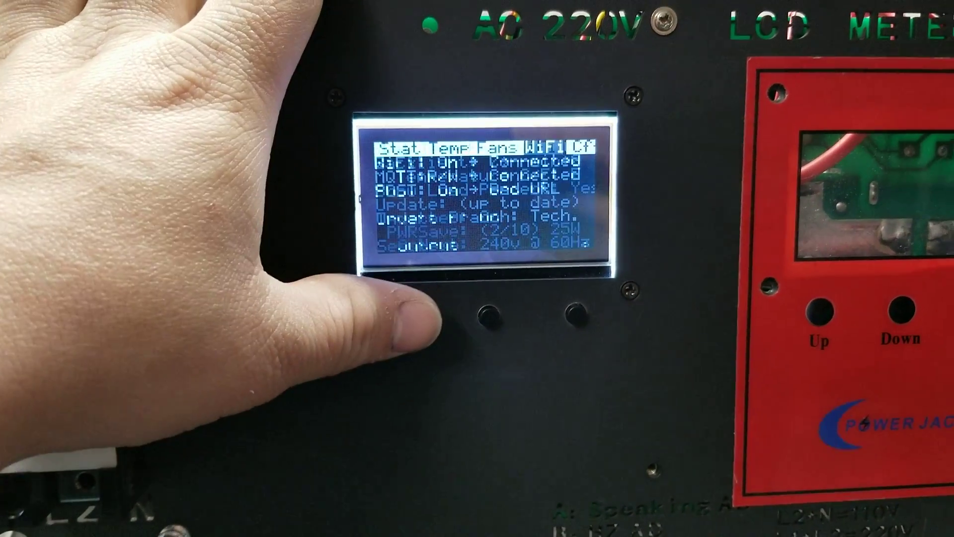
{"action": "left_click", "coordinate": [487, 316]}
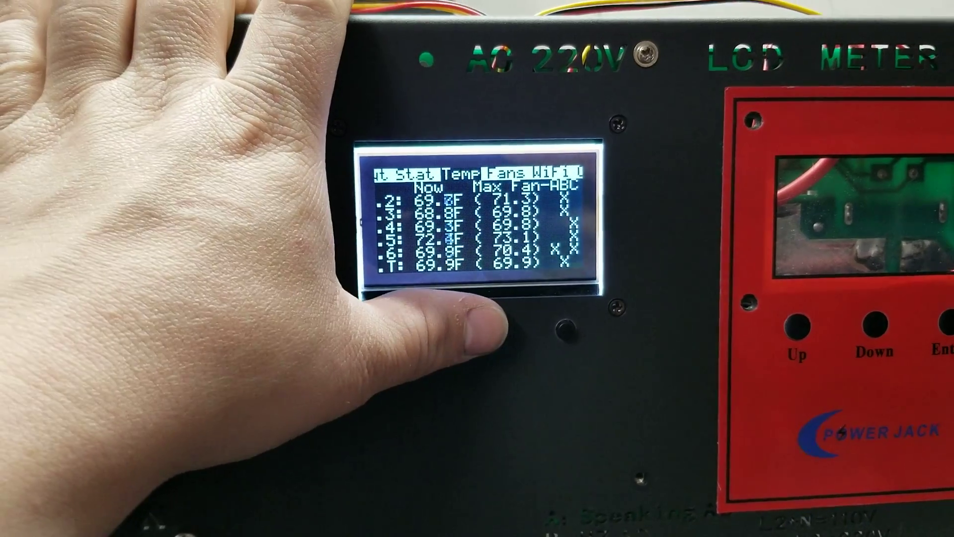